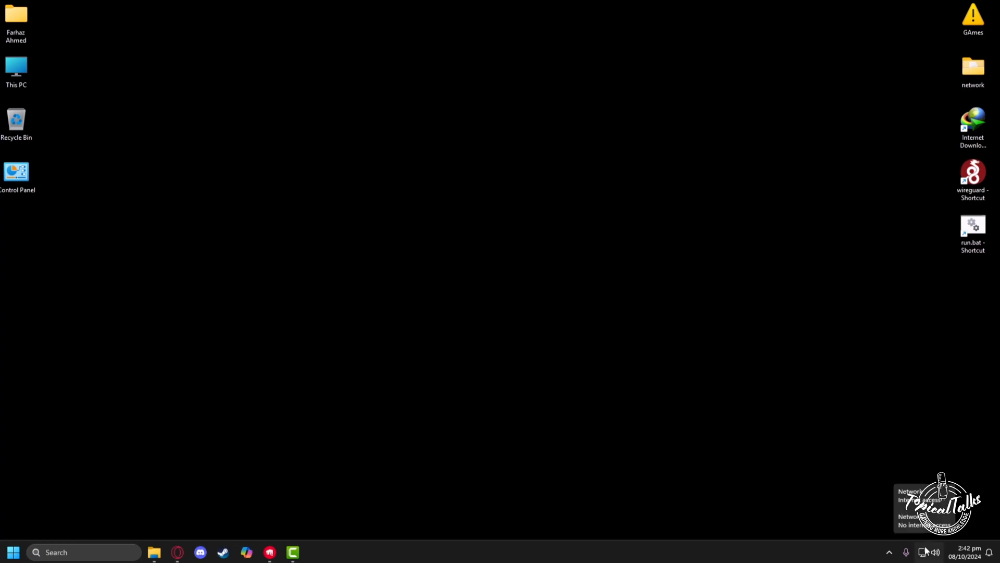
# Open Network & internet settings from the system tray network icon's menu
pyautogui.rightClick(923, 551)
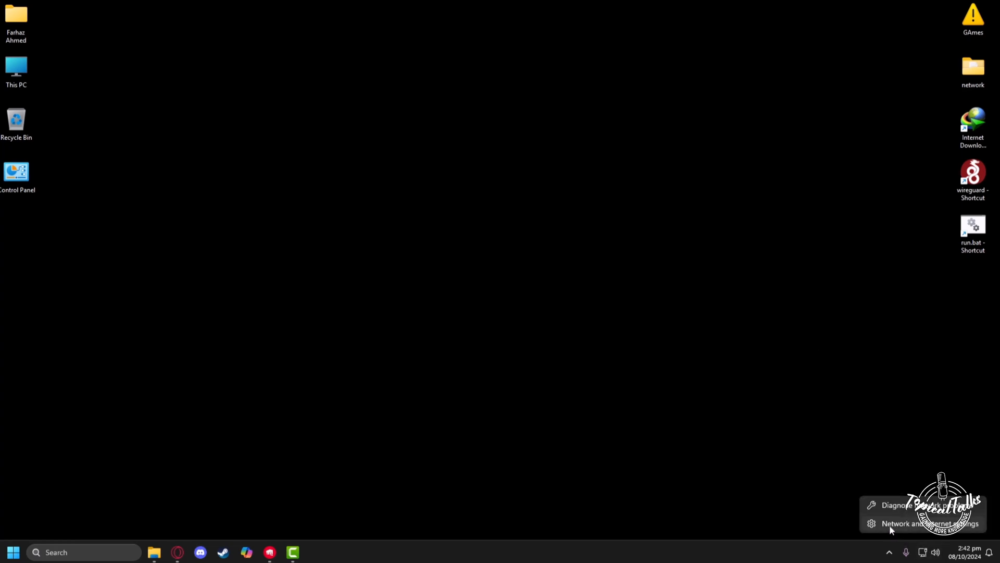
pyautogui.click(913, 523)
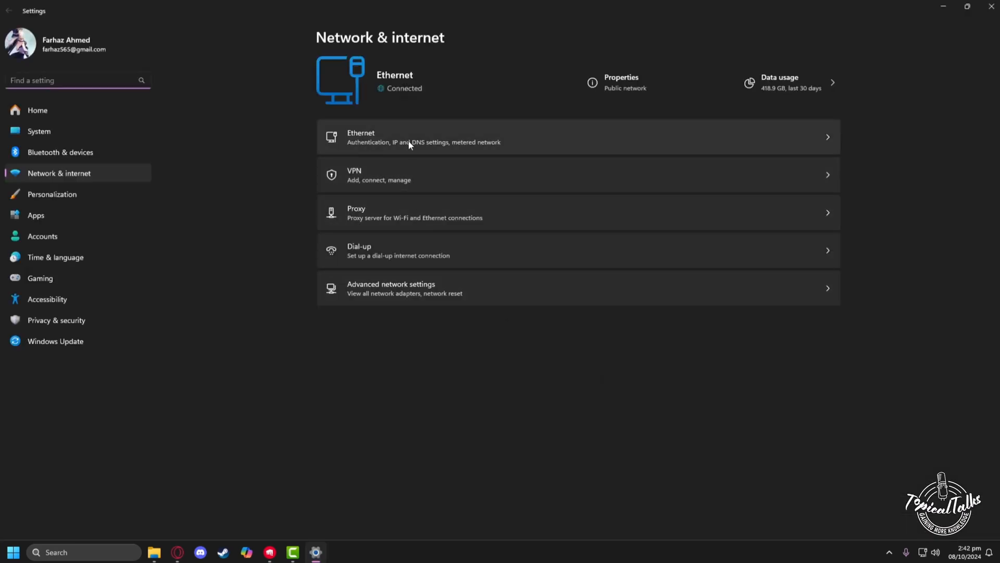
# Open the Ethernet connection's details page to reach its DNS settings
pyautogui.click(411, 137)
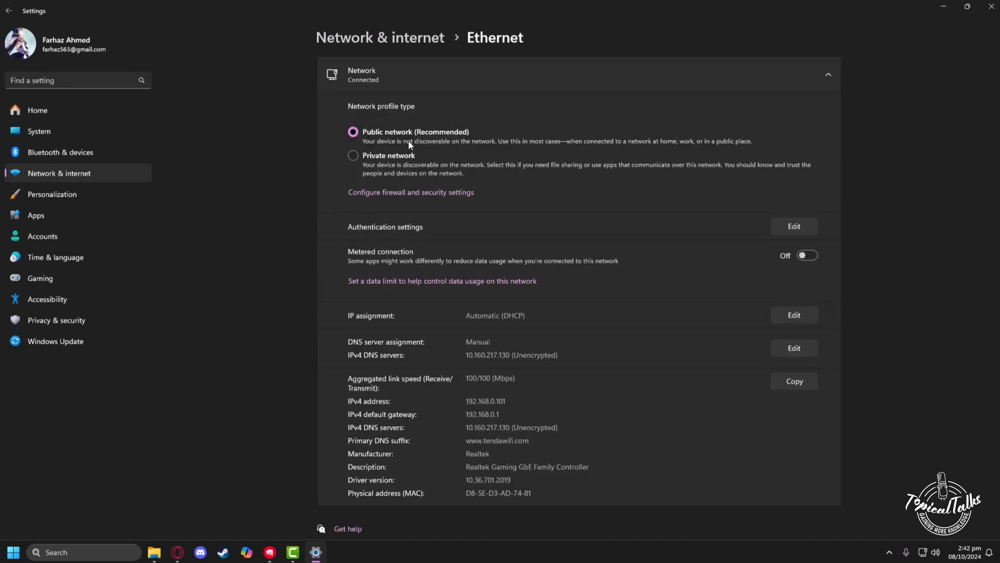
pyautogui.moveTo(371, 347)
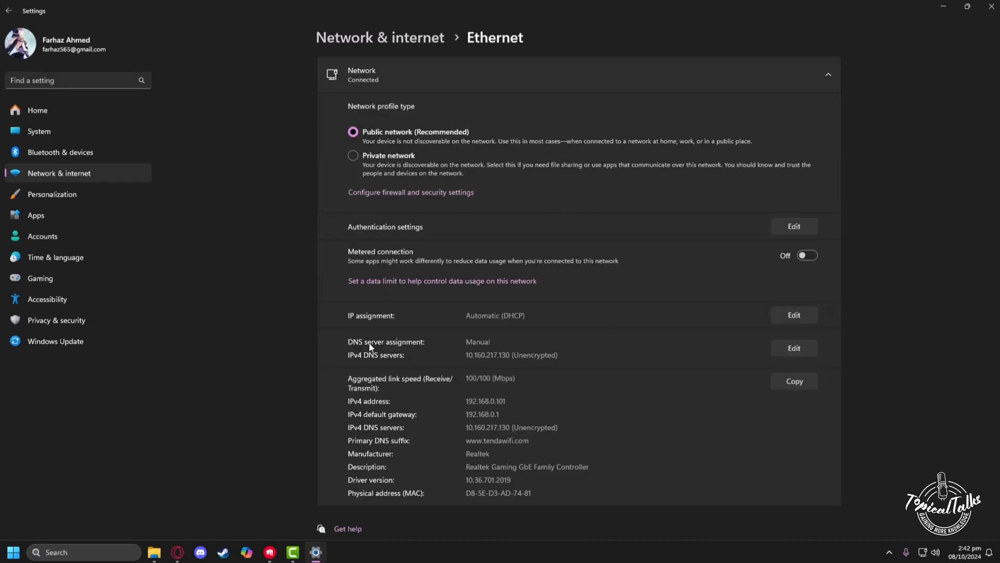
pyautogui.moveTo(956, 420)
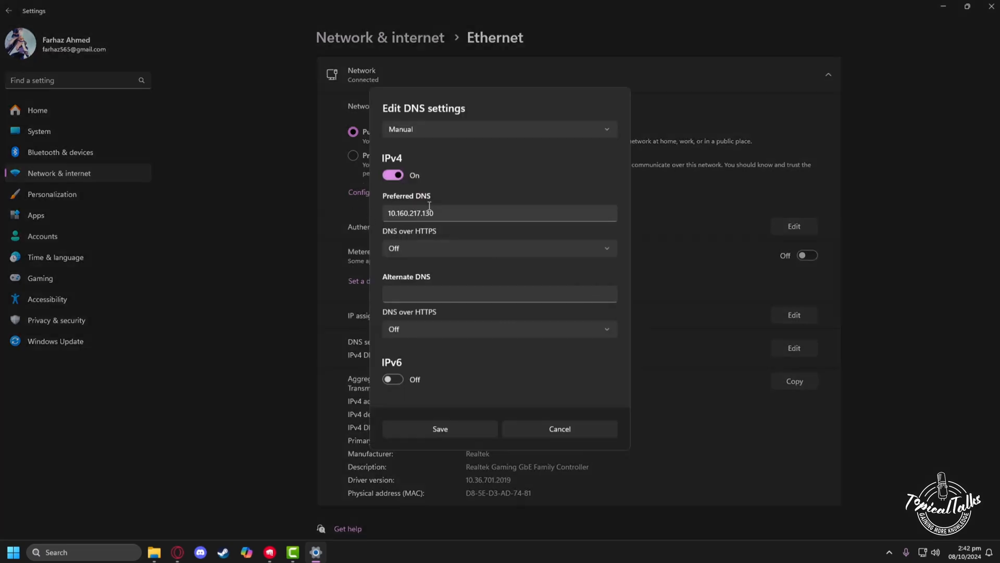
# Enter 8.8.8.8 as preferred DNS and 1.1.1.1 as alternate DNS, then save
pyautogui.tripleClick(423, 213)
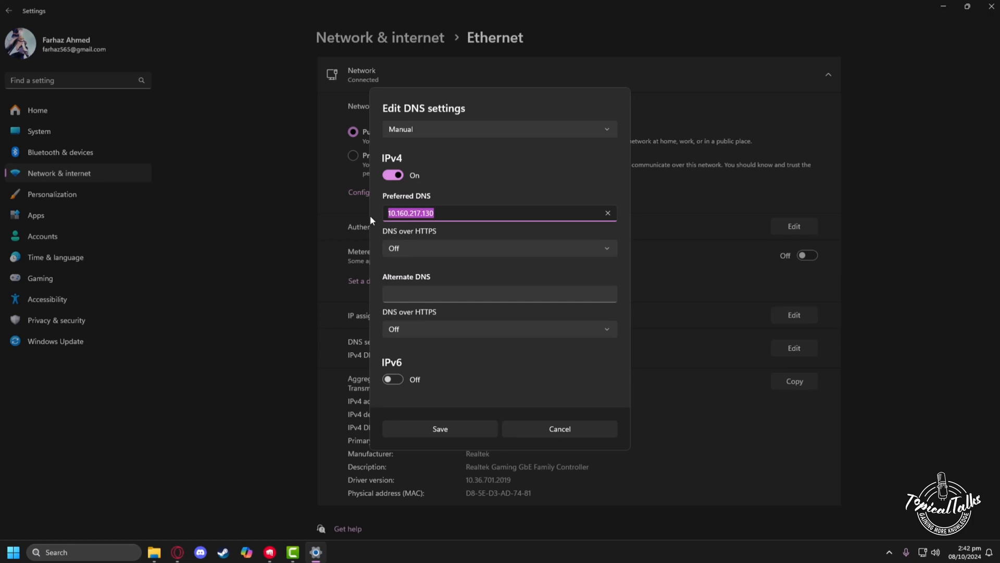
pyautogui.write('8.8.8.8')
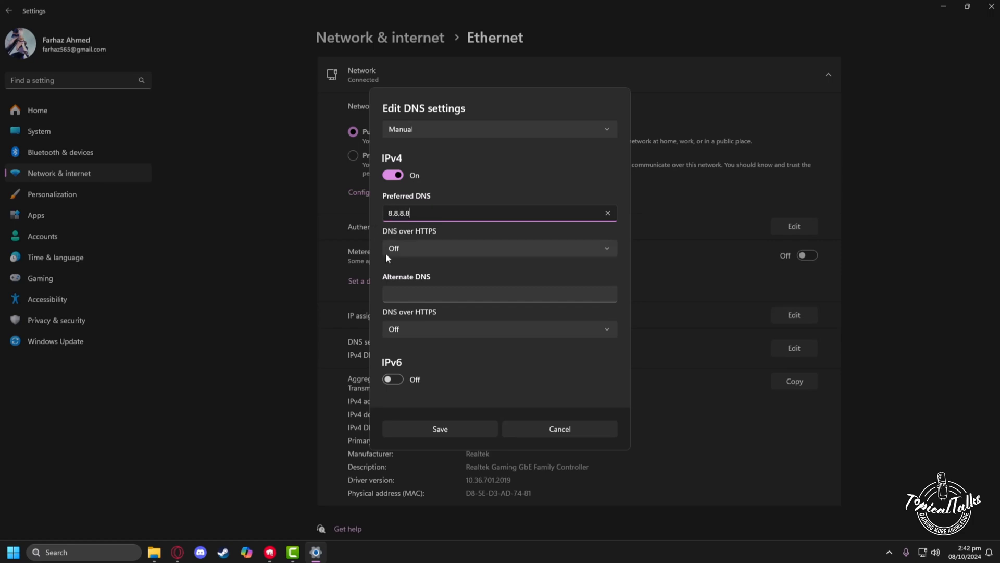
pyautogui.click(499, 294)
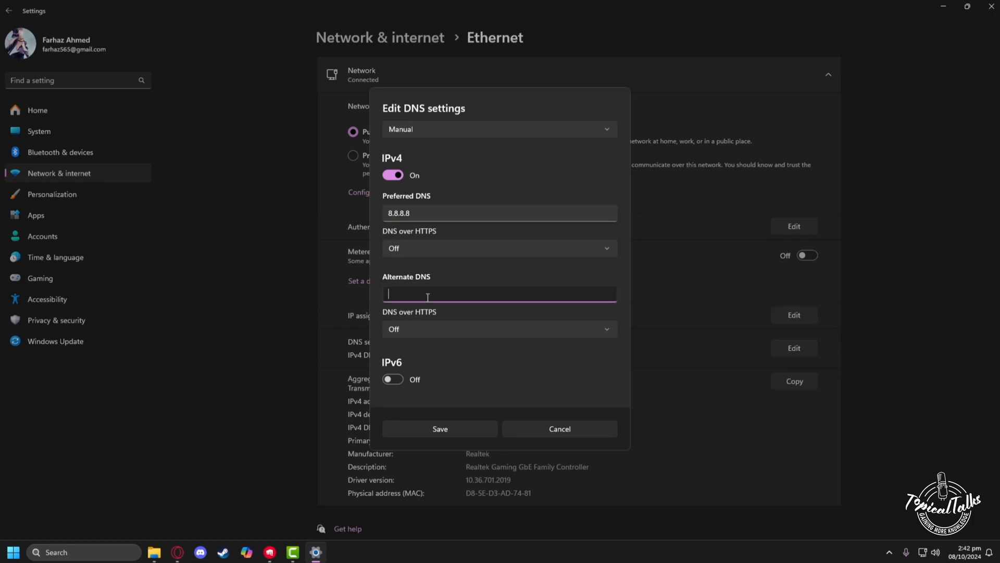
pyautogui.write('1.1.1.1')
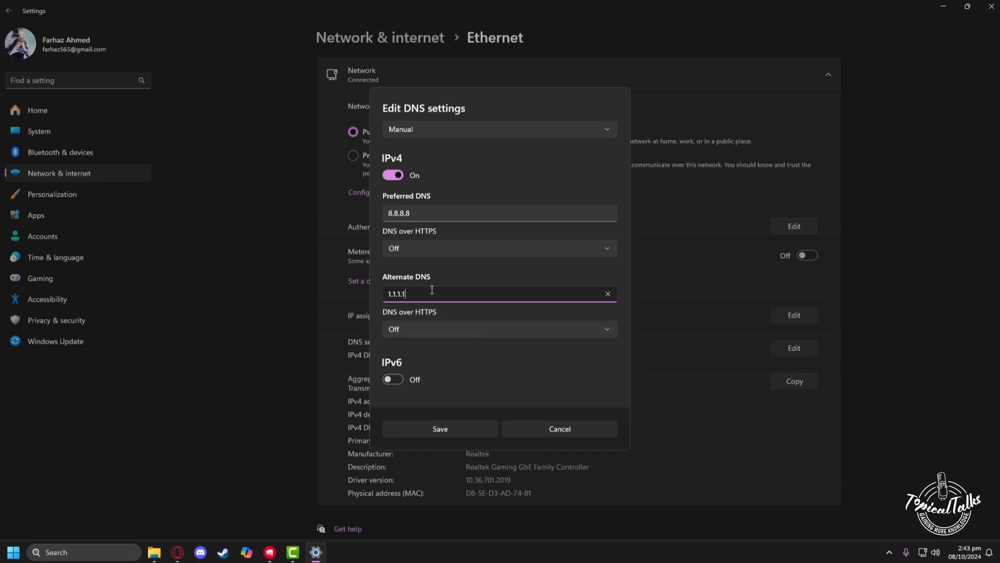
pyautogui.click(440, 429)
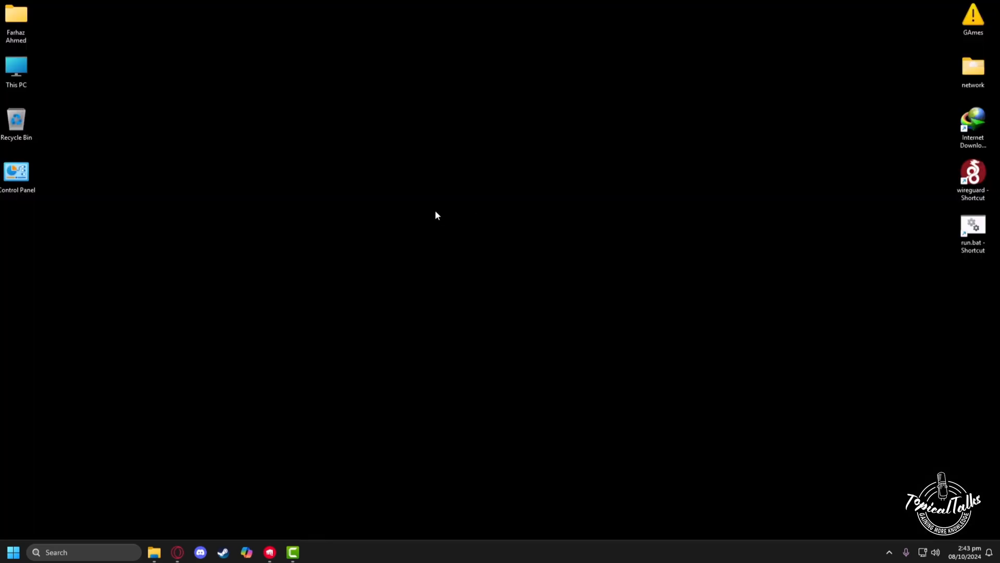
pyautogui.moveTo(88, 537)
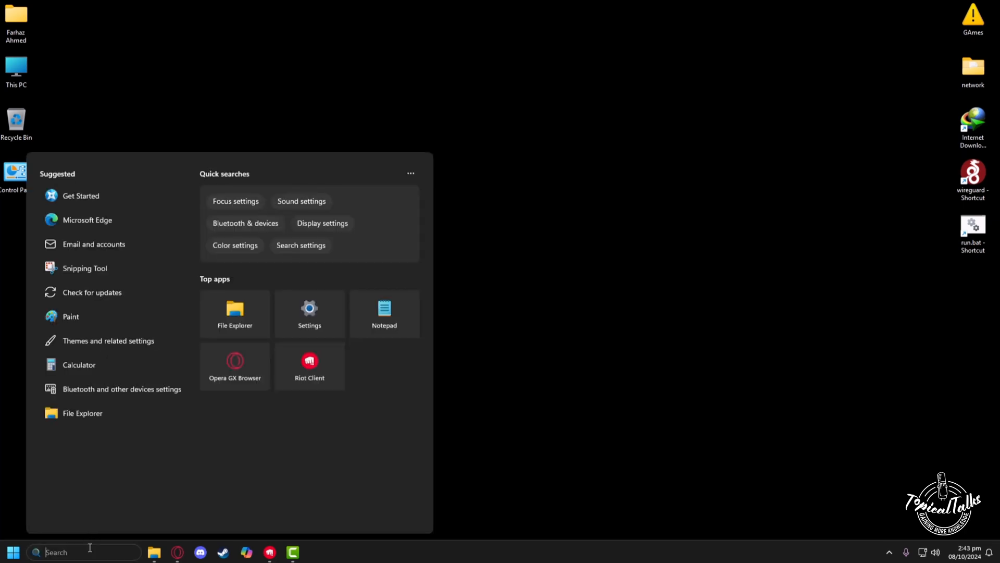
# Search Windows for 'command prompt' and launch the Command Prompt app
pyautogui.write('command prompt')
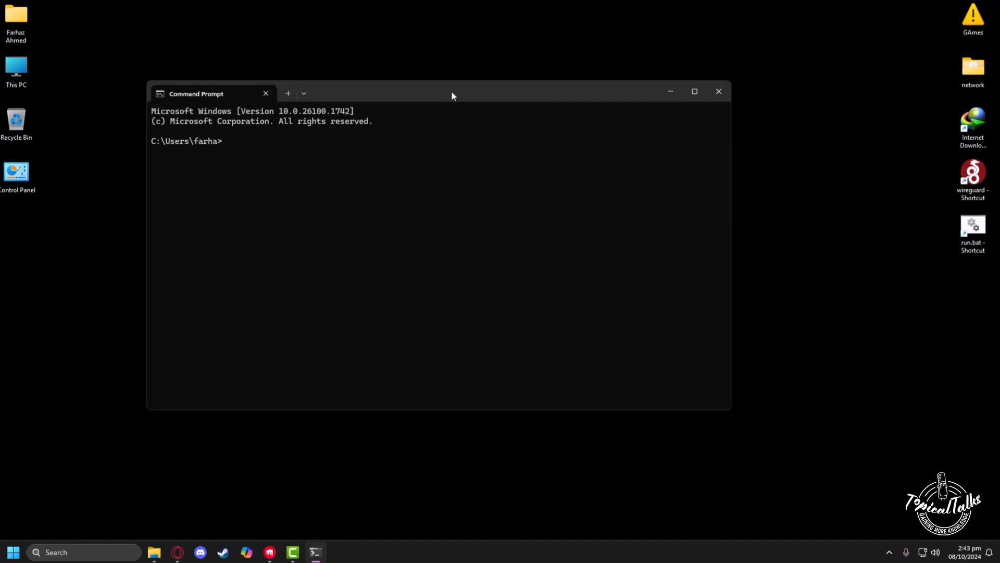
# Run ipconfig /flushdns to clear the DNS cache, then close Command Prompt
pyautogui.write('ipcon')
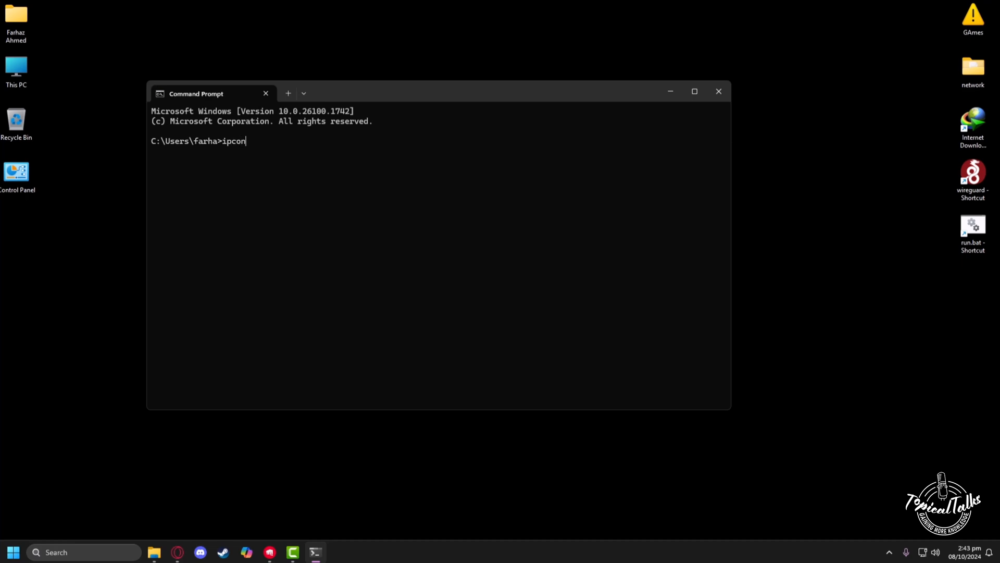
pyautogui.write('fig')
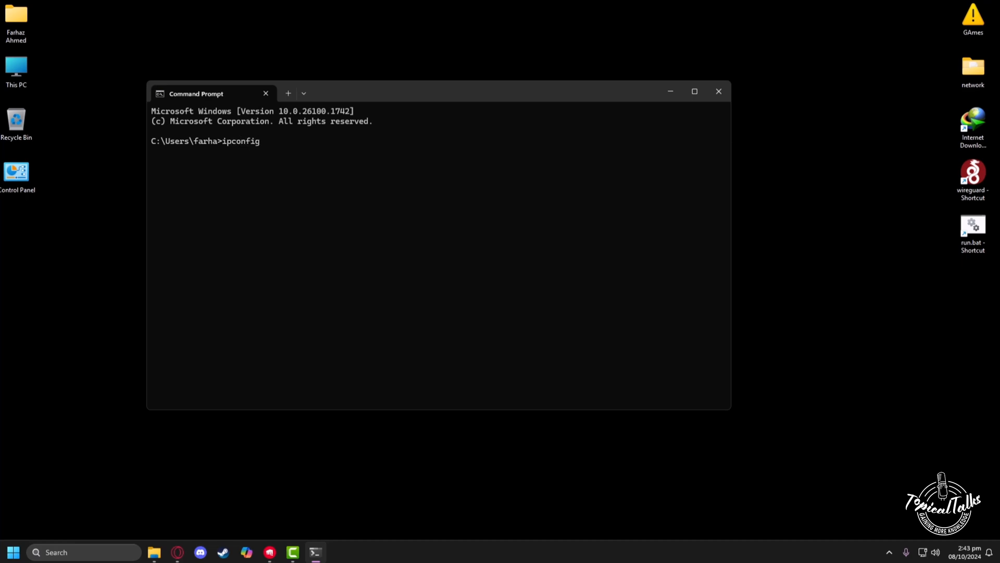
pyautogui.write('/flushdns')
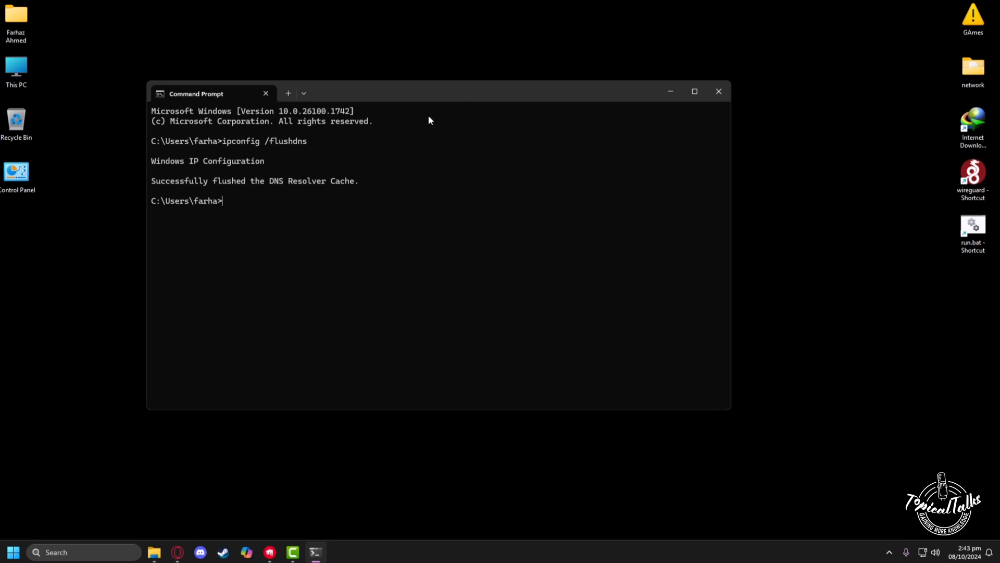
pyautogui.click(719, 91)
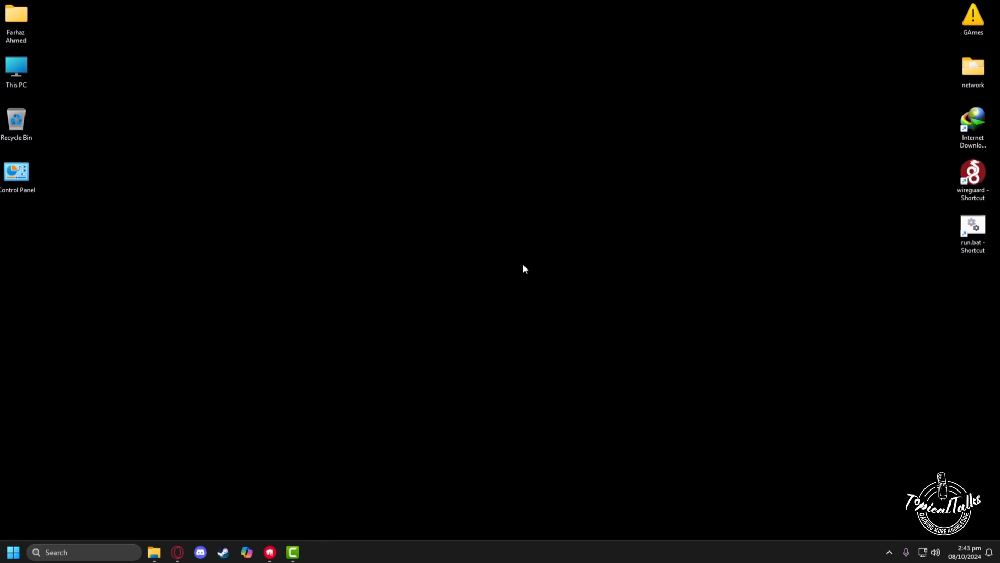
pyautogui.moveTo(561, 510)
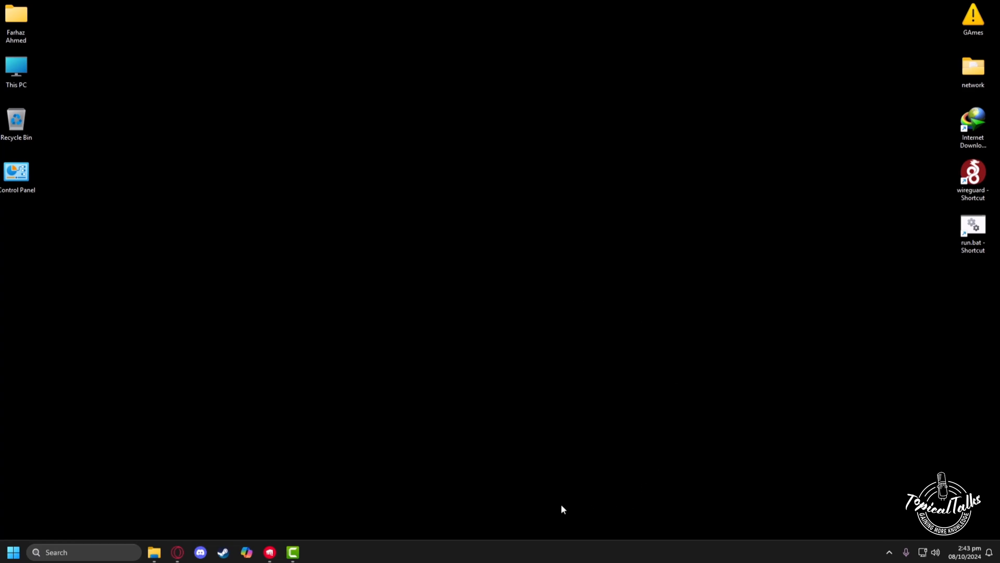
# Launch Task Manager from the taskbar's right-click menu
pyautogui.rightClick(562, 508)
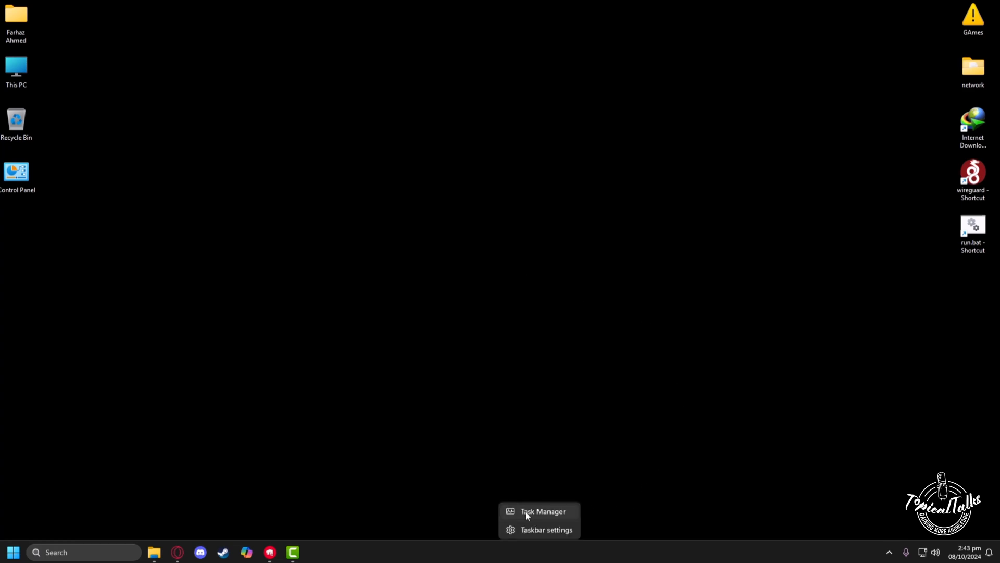
pyautogui.click(536, 511)
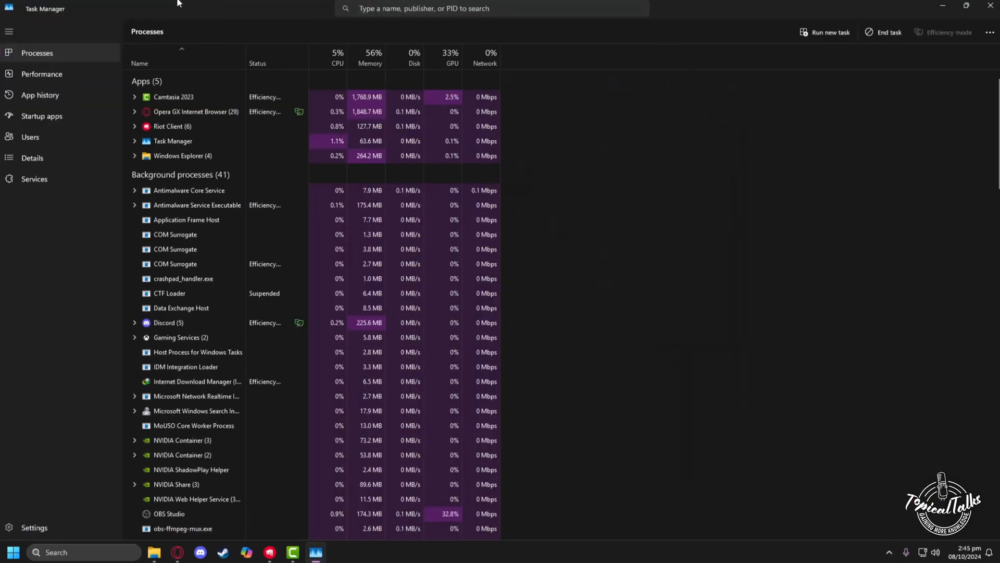
# Set RiotClientServices.exe to High priority from the Details tab and confirm
pyautogui.click(32, 158)
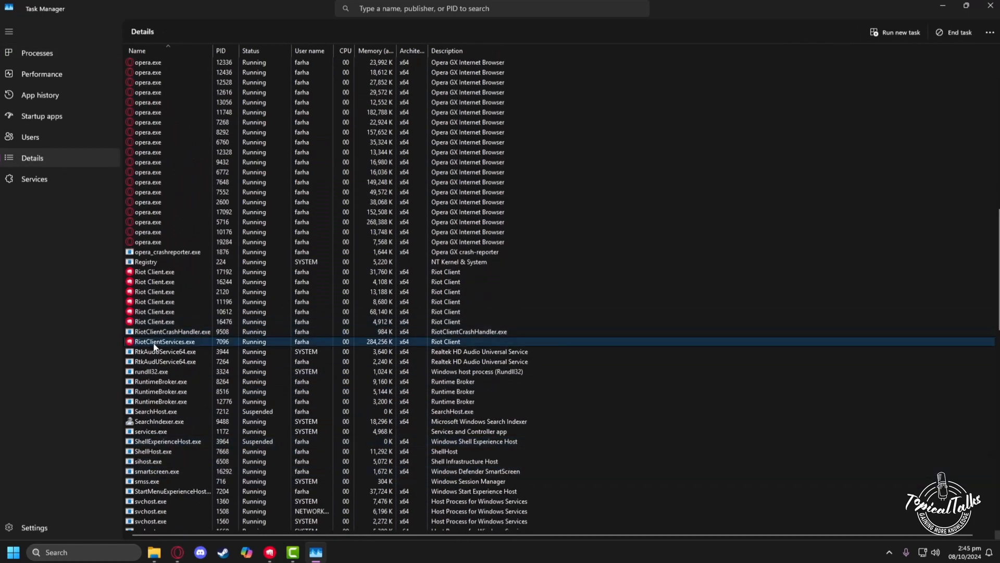
pyautogui.rightClick(164, 341)
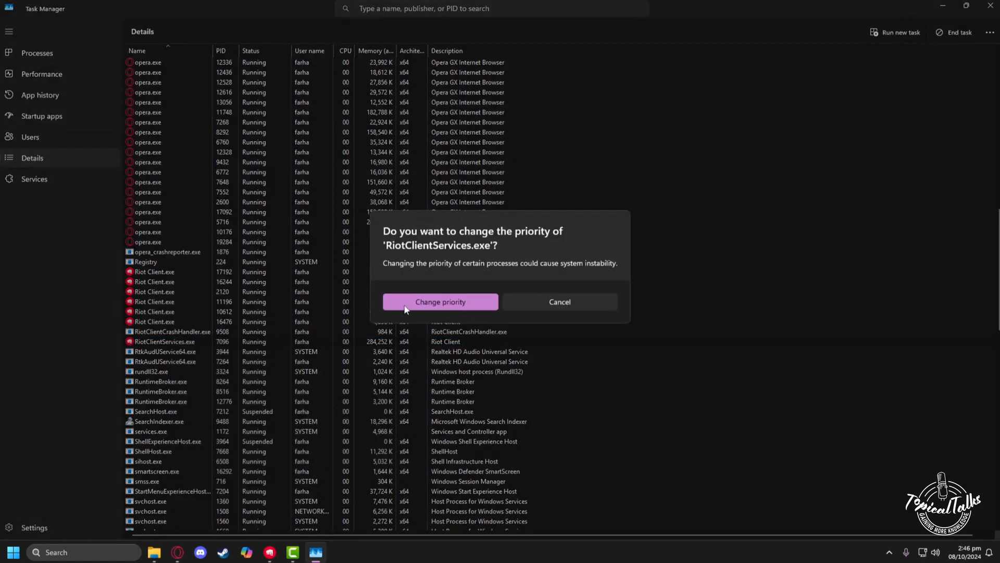
pyautogui.click(440, 301)
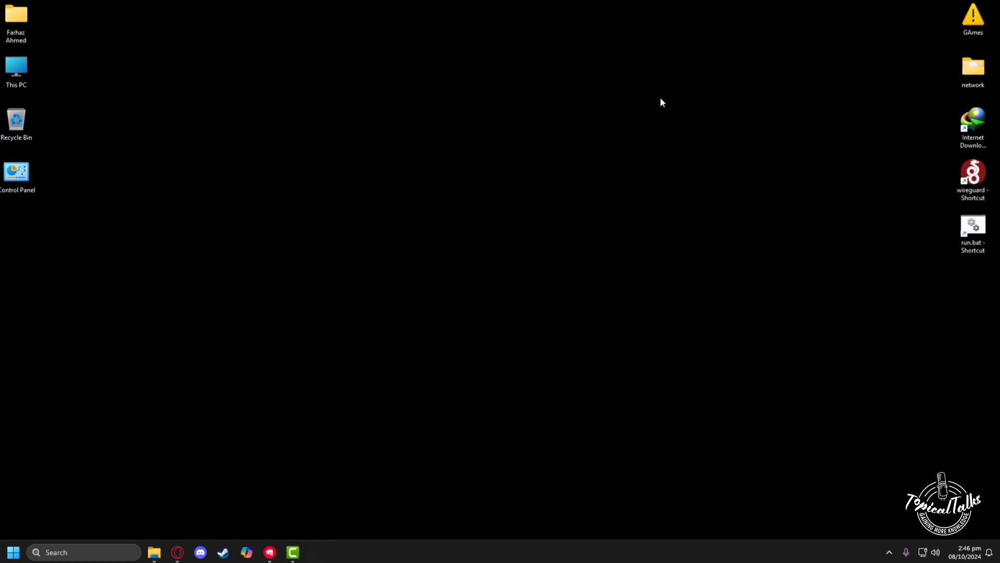
pyautogui.moveTo(465, 146)
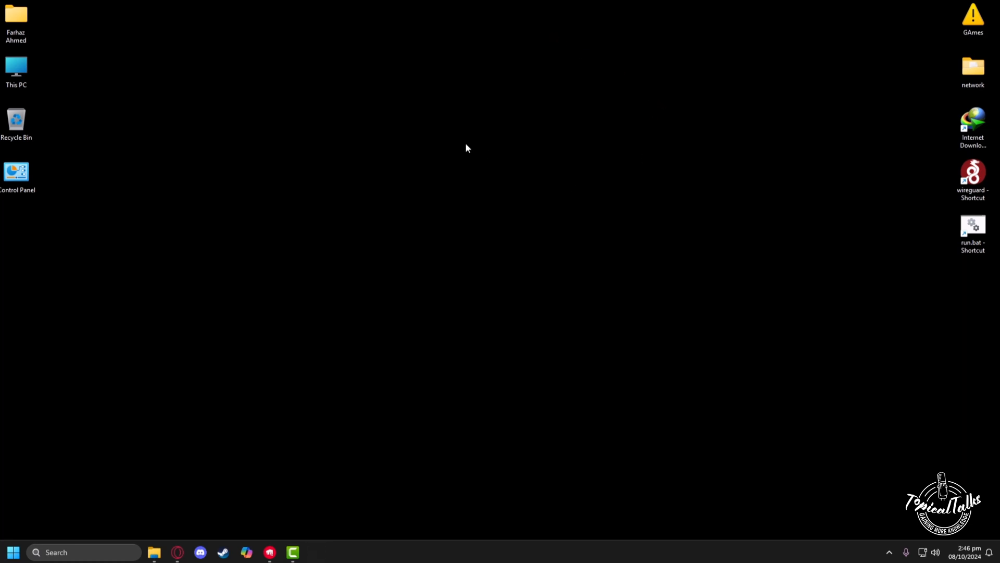